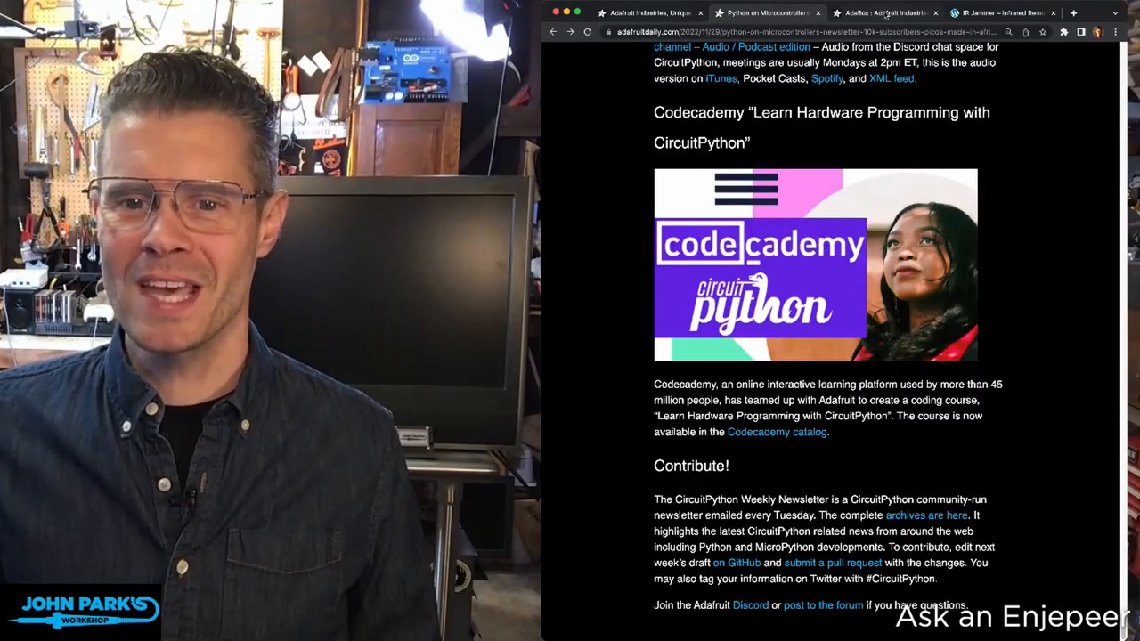
Step: Switch to the Adafruit store homepage and open the New Products listing
{"action": "left_click", "coordinate": [646, 12]}
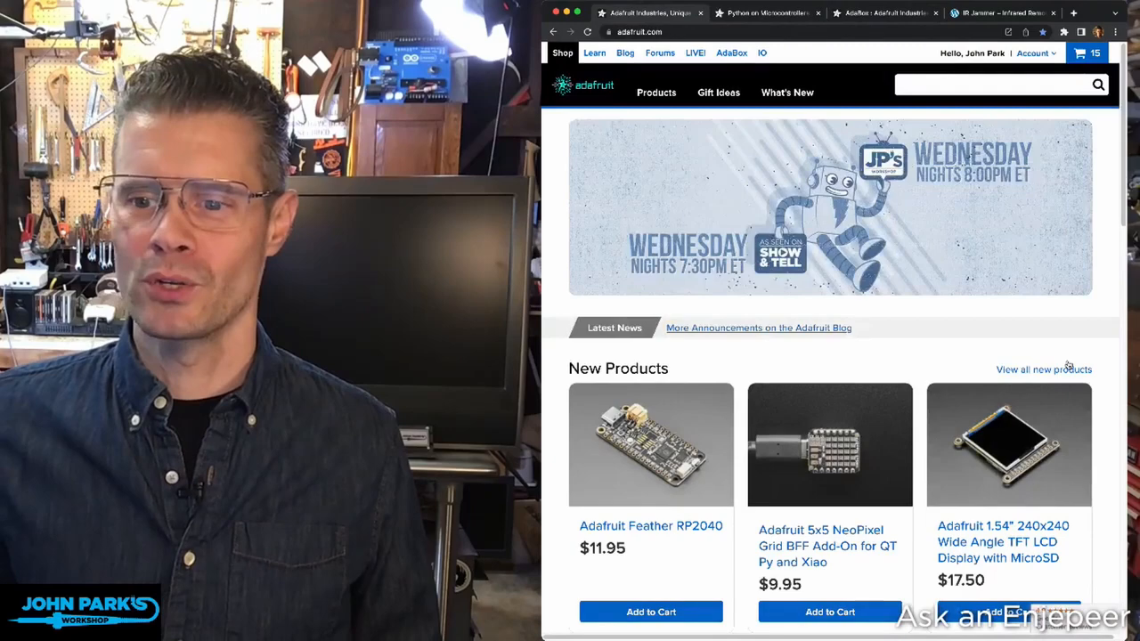
{"action": "left_click", "coordinate": [1043, 369]}
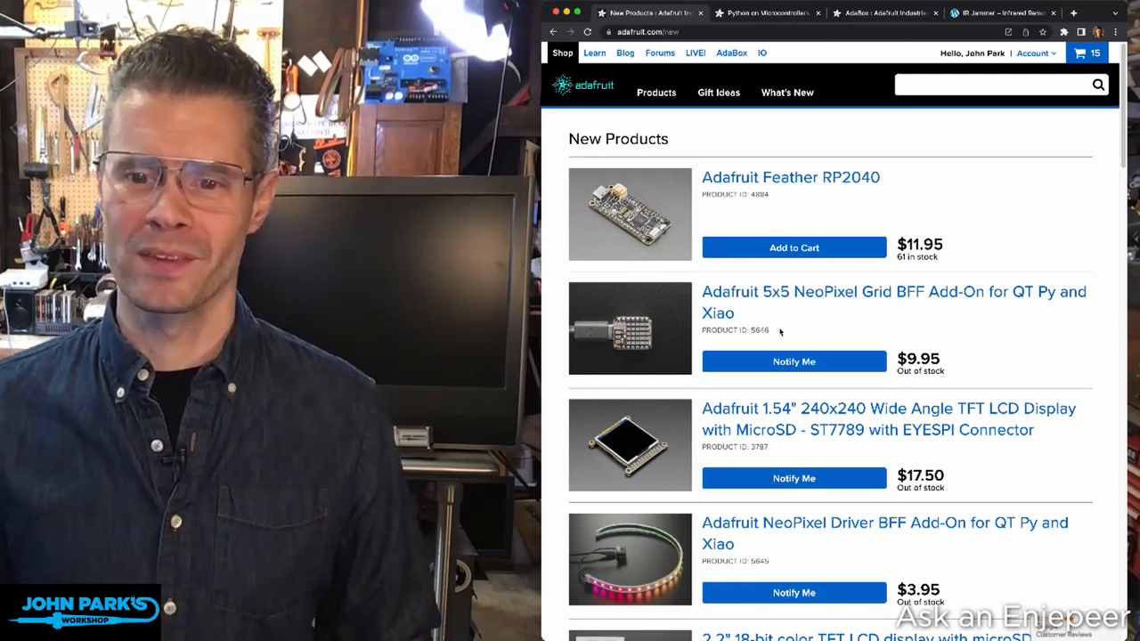
{"action": "mouse_move", "coordinate": [784, 187]}
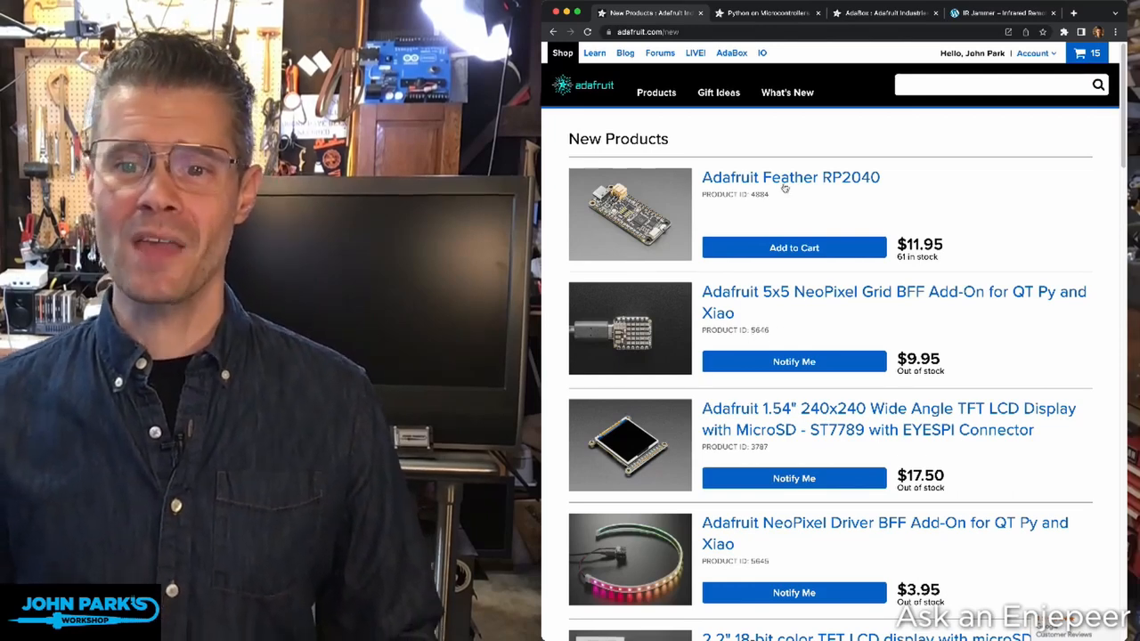
Step: Open the Adafruit Feather RP2040 product page ($11.95, 61 in stock) from New Products
{"action": "left_click", "coordinate": [790, 178]}
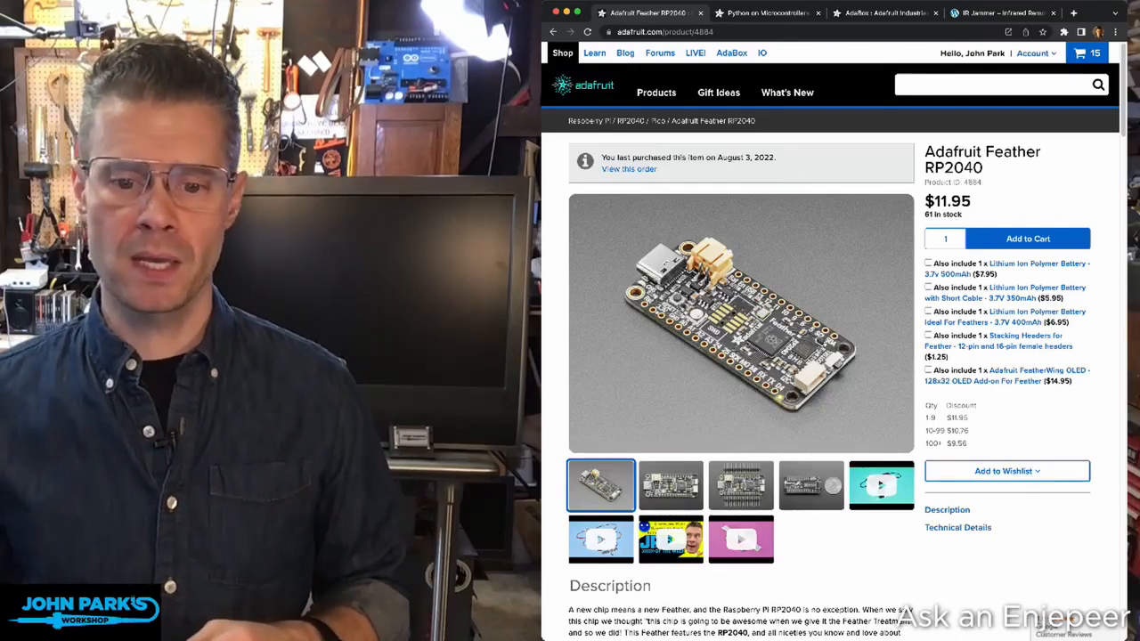
{"action": "scroll", "scroll_direction": "down", "scroll_amount": 3}
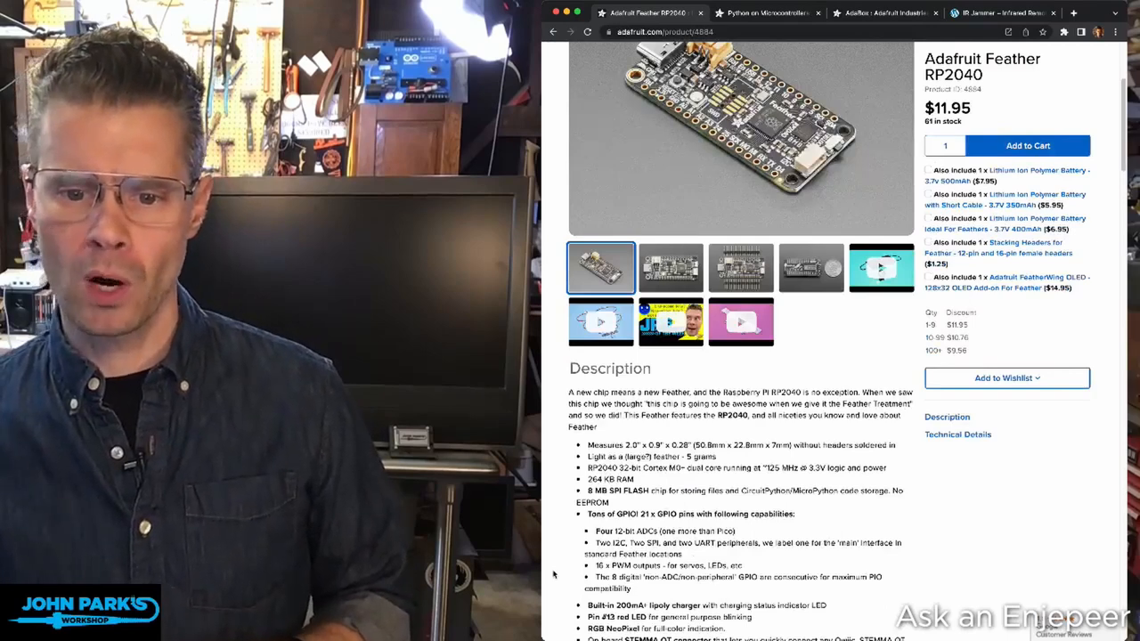
{"action": "scroll", "scroll_direction": "down", "scroll_amount": 3}
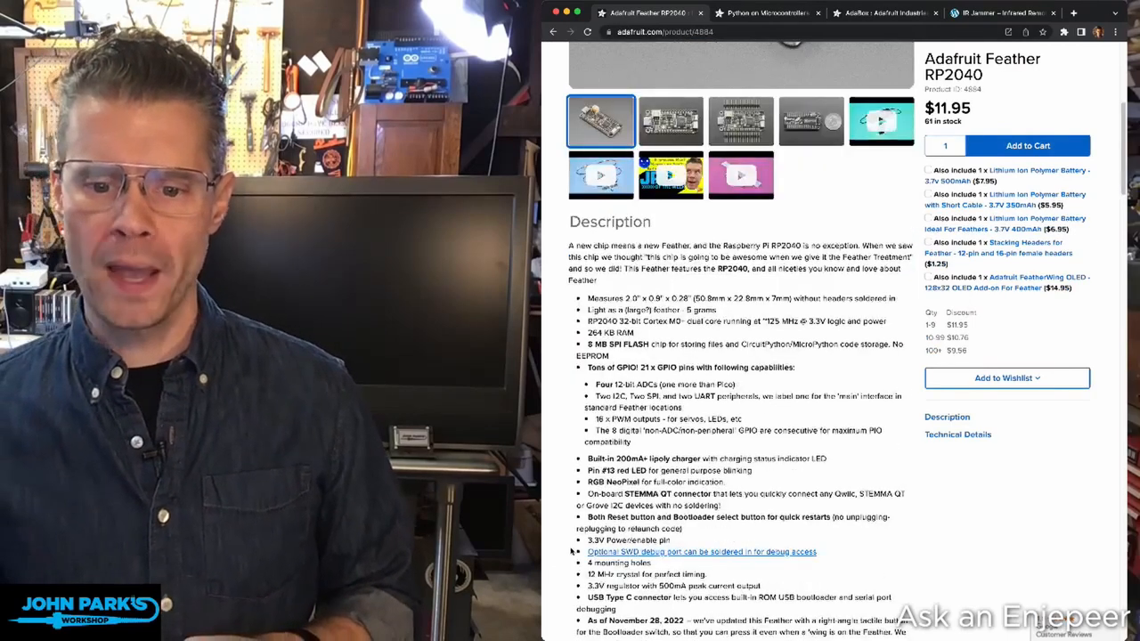
{"action": "scroll", "scroll_direction": "down", "scroll_amount": 3}
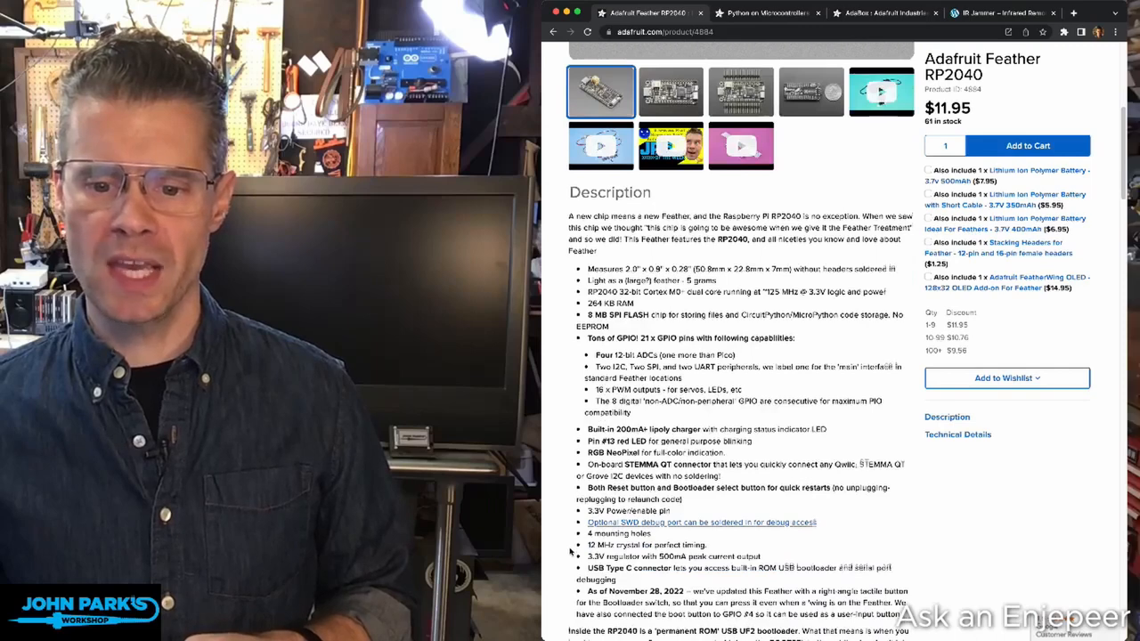
{"action": "scroll", "scroll_direction": "down", "scroll_amount": 3}
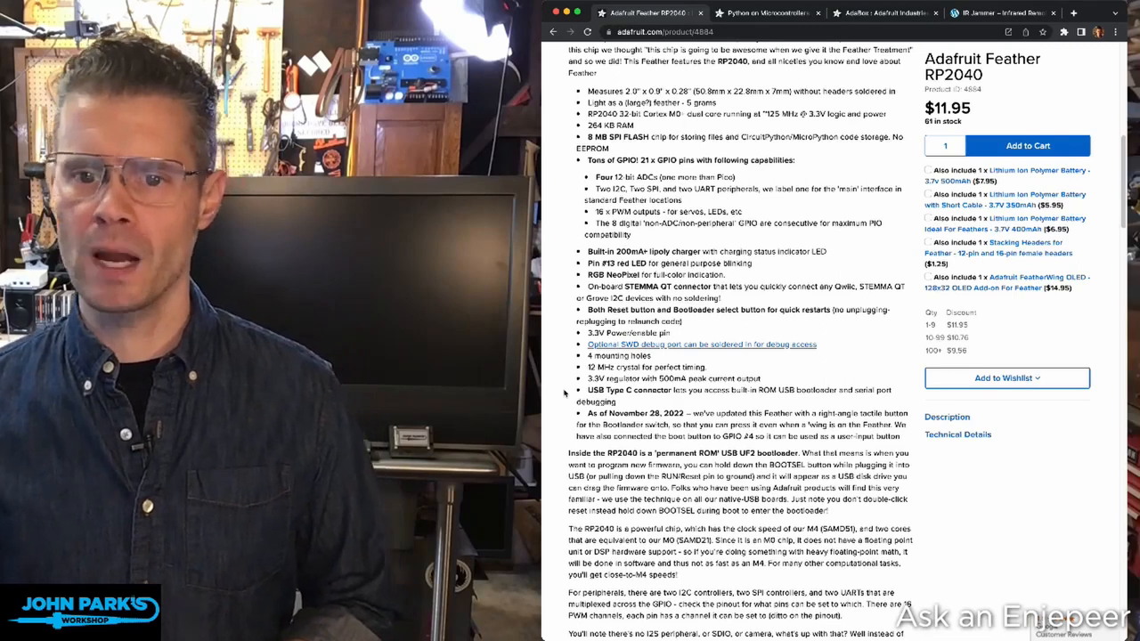
{"action": "scroll", "scroll_direction": "up", "scroll_amount": 3}
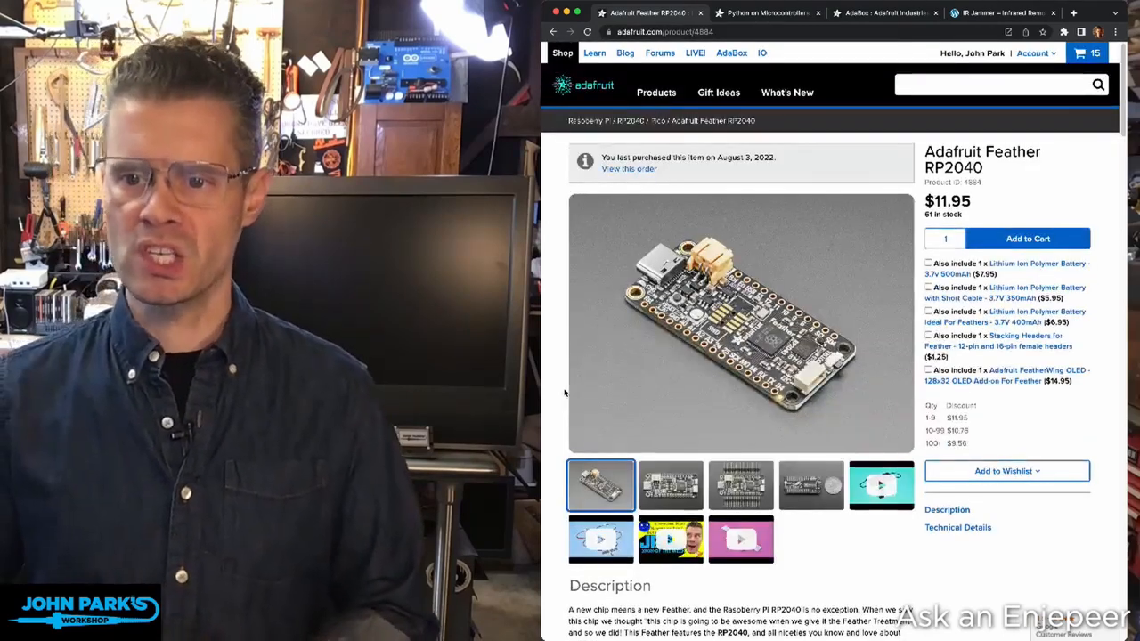